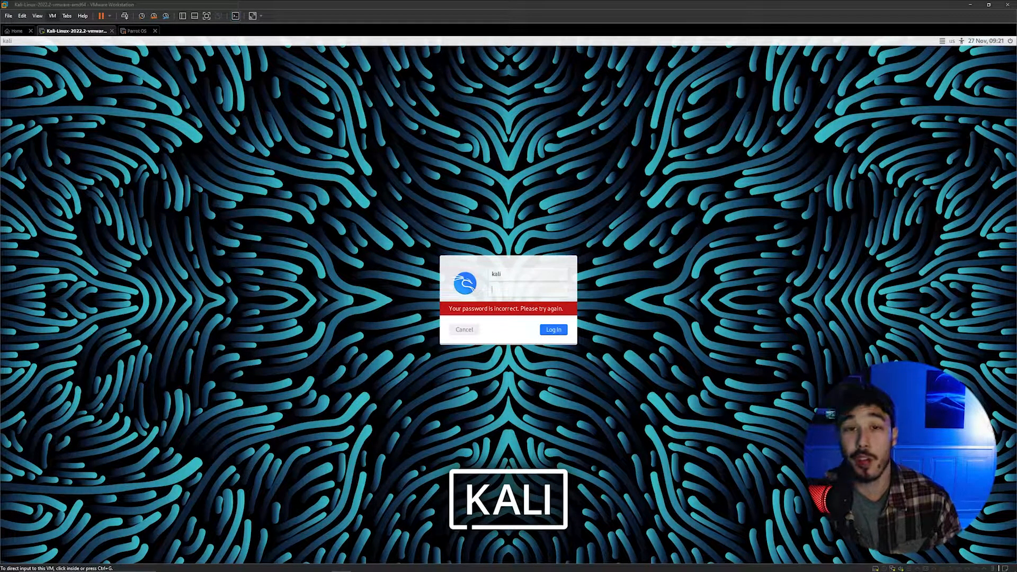
mouse_move(326, 447)
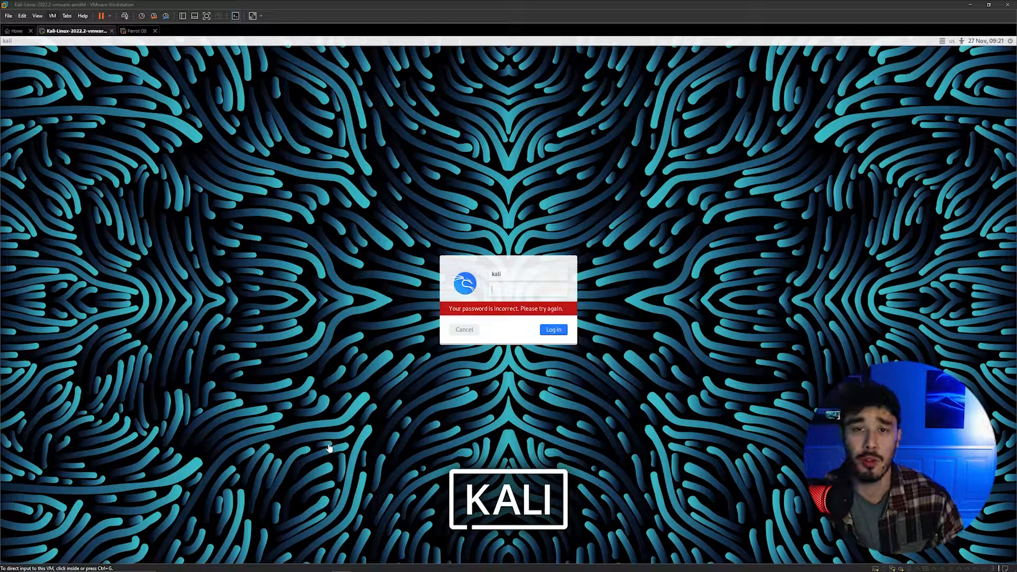
mouse_move(258, 235)
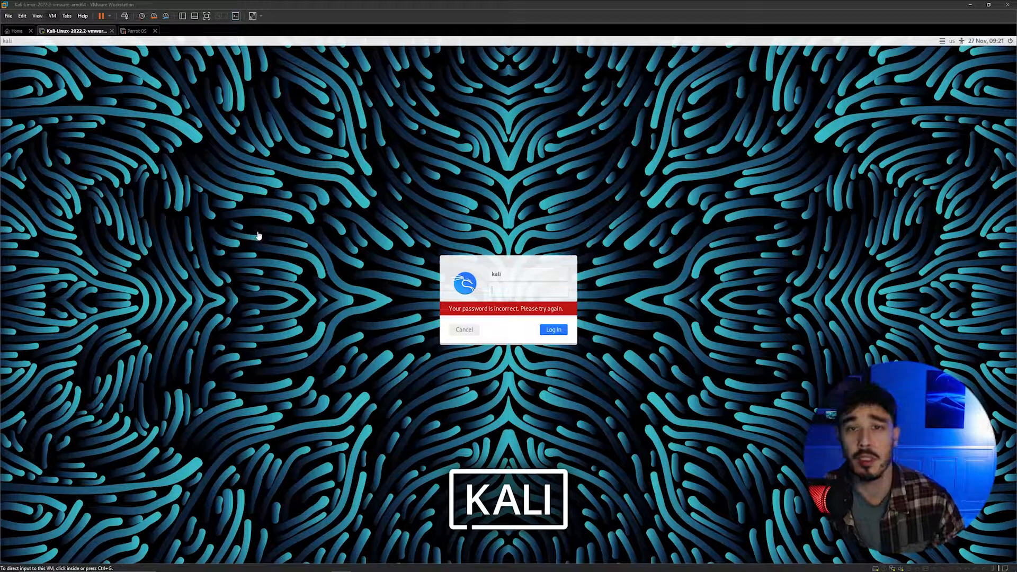
Restart the Kali VM from the VM > Power menu so it boots to GRUB.
click(51, 15)
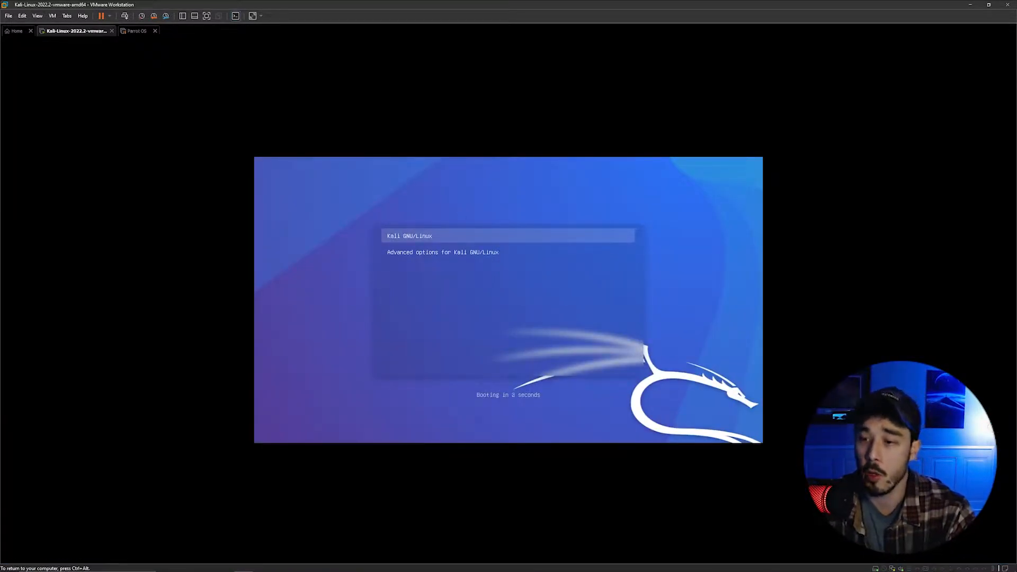
Select the Kali GNU/Linux GRUB entry and enter edit mode with e.
key(Down)
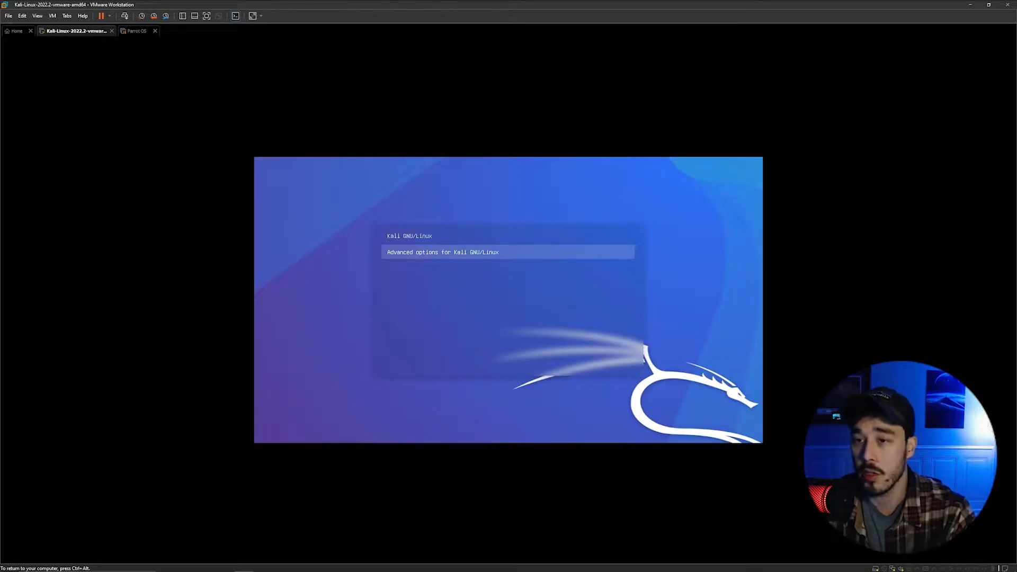
key(Up)
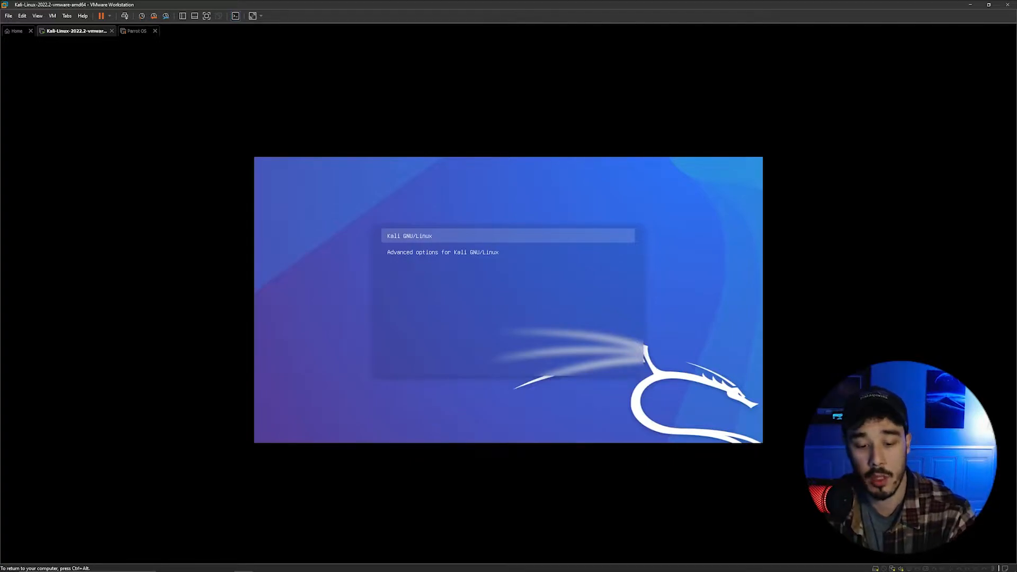
key(e)
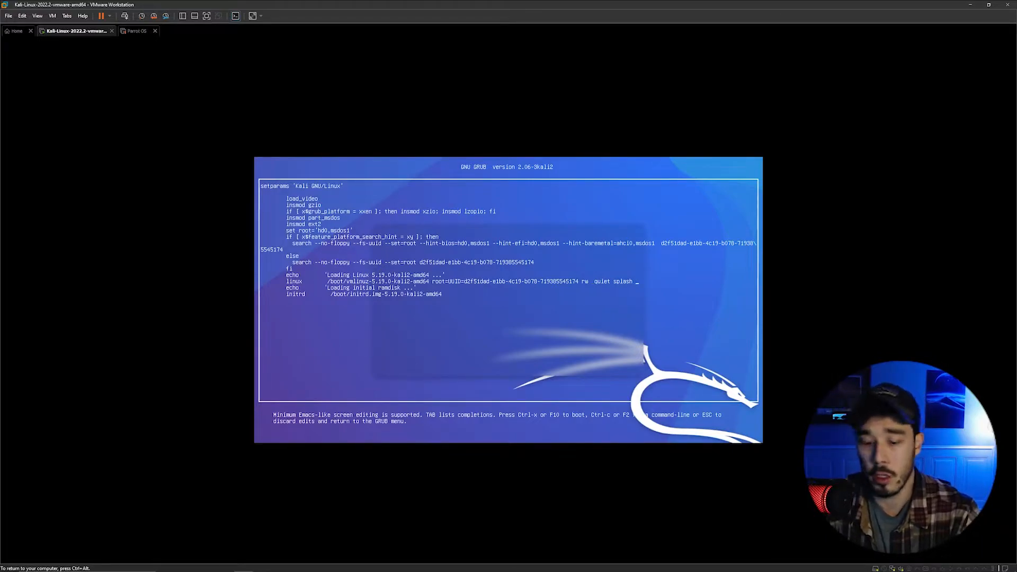
Append init=/bin/bash after quiet splash on the linux kernel line.
text(init=)
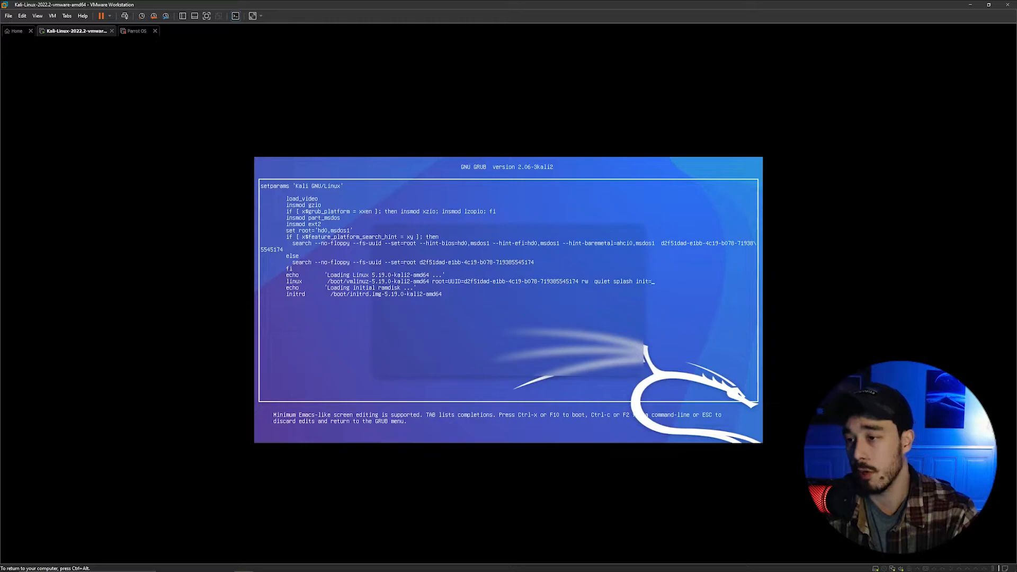
text(/bin/bash)
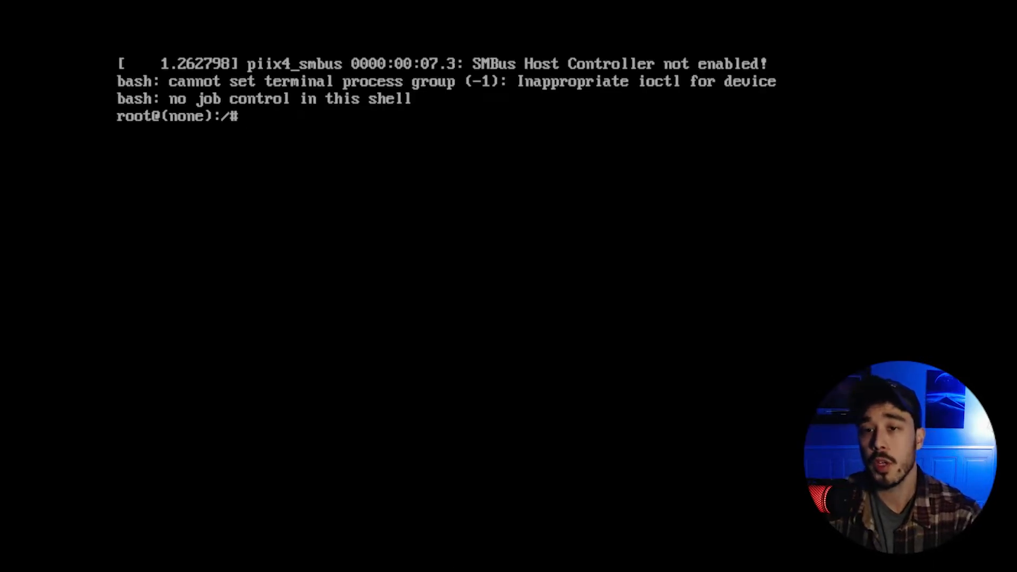
Run passwd in the root bash shell and set the new root password.
text(passwd)
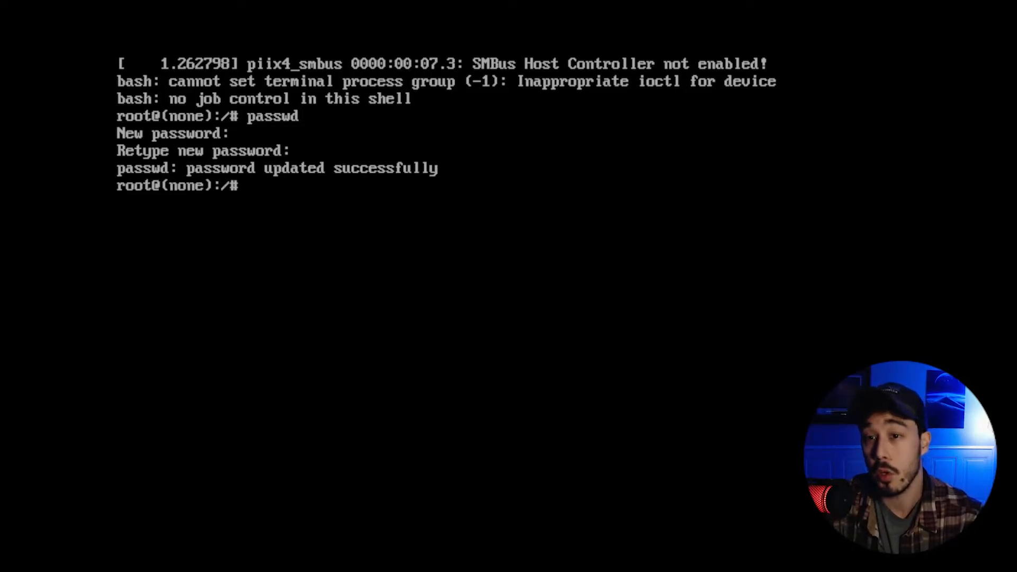
Run passwd kali and set the kali user's new password.
text(passwd kali)
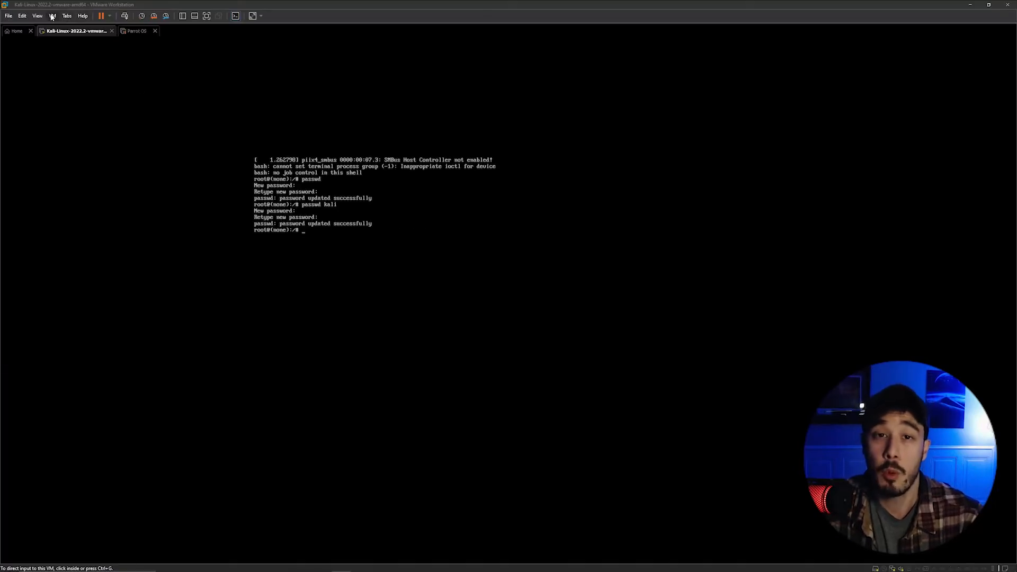
Request a guest restart via VM > Power > Restart Guest, reaching the confirmation prompt.
click(52, 16)
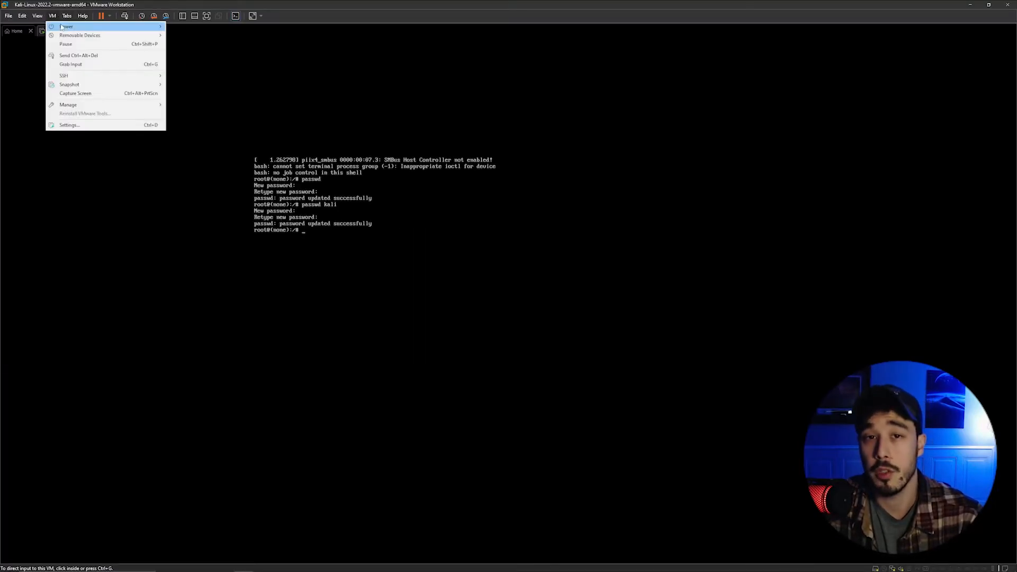
click(188, 53)
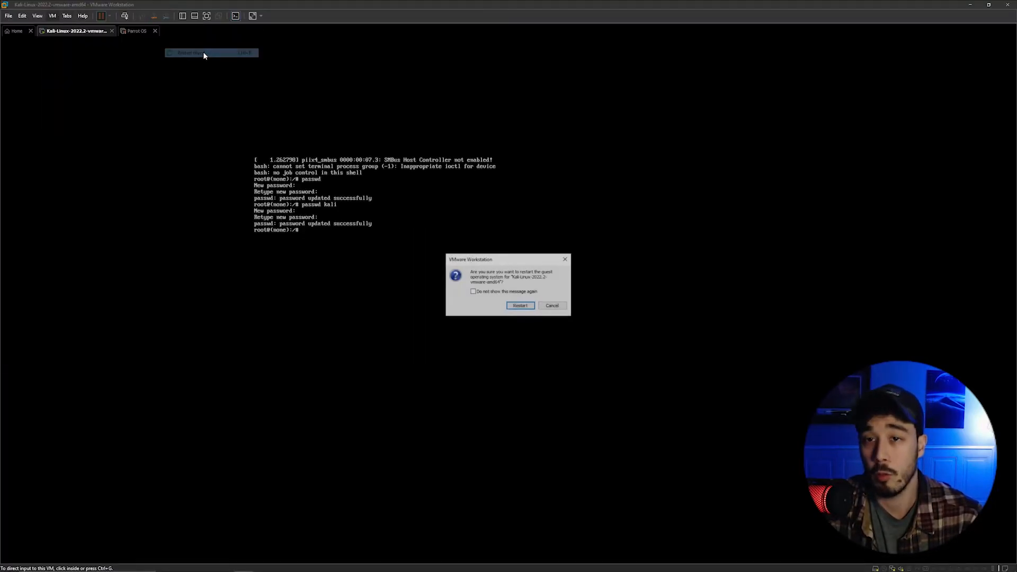